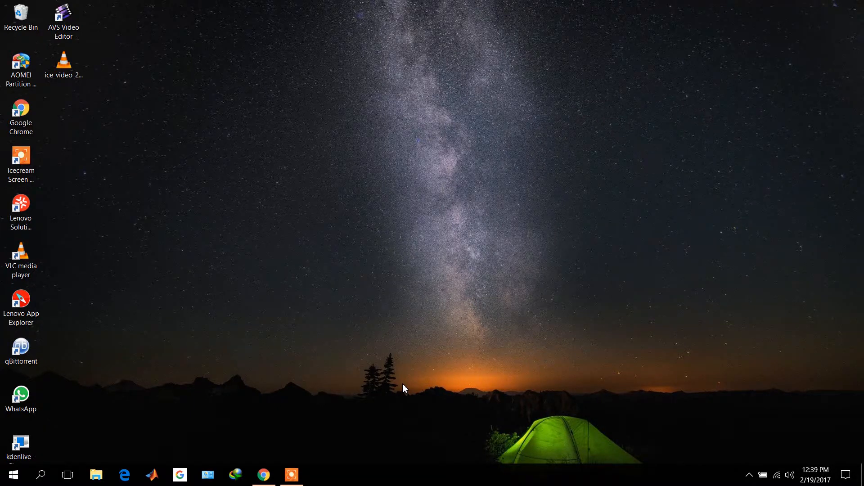
{"action": "mouse_move", "coordinate": [40, 474]}
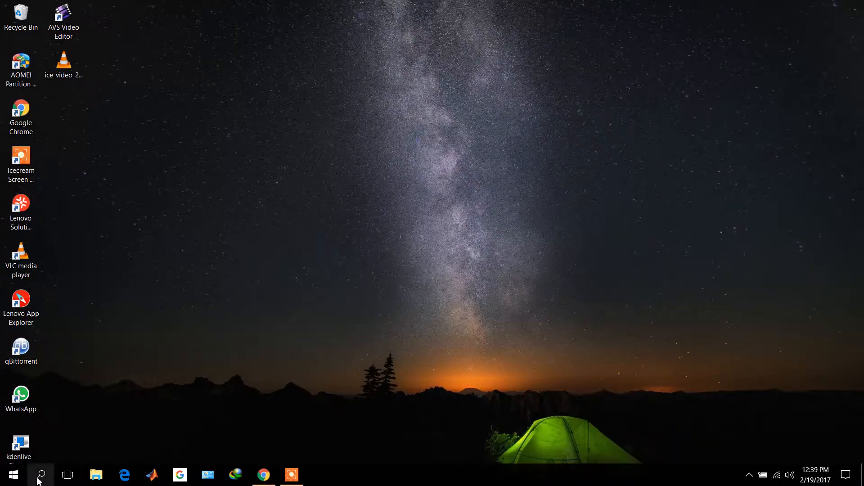
Search Windows for "connect" so the Connect app shows as best match
{"action": "left_click", "coordinate": [41, 474]}
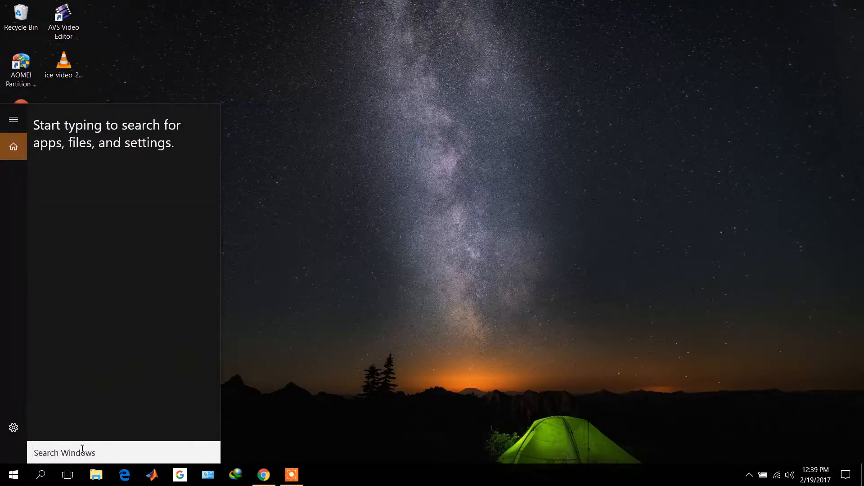
{"action": "type", "text": "connect"}
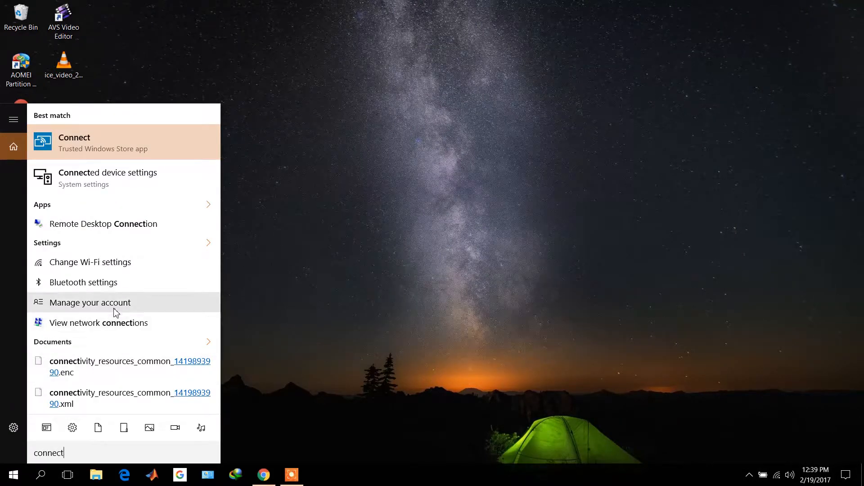
{"action": "mouse_move", "coordinate": [147, 153]}
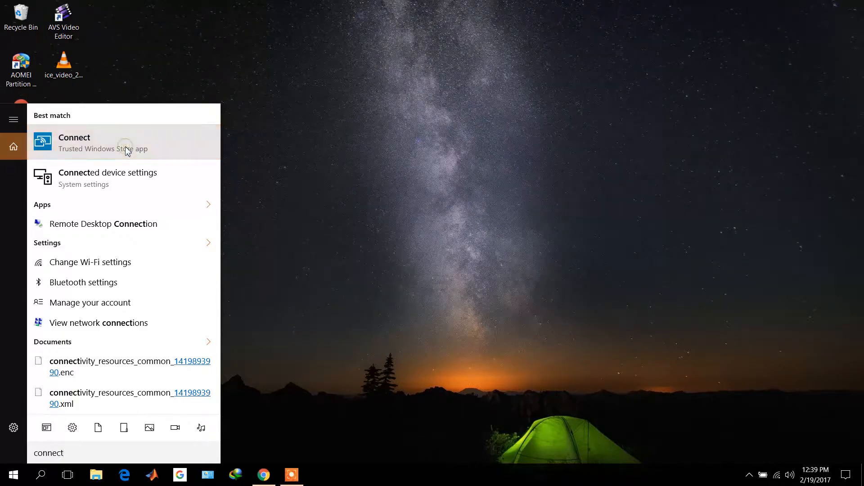
{"action": "left_click", "coordinate": [75, 142]}
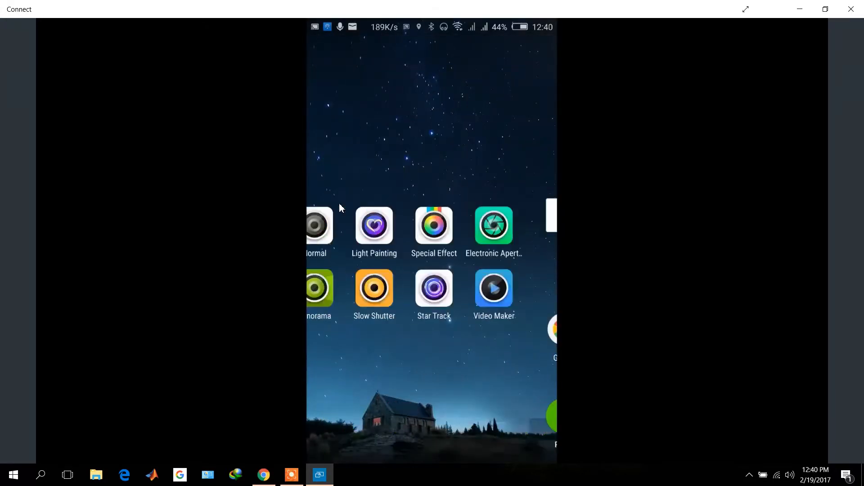
Swipe through the mirrored phone's home screen pages to show Office apps and VLC
{"action": "scroll", "scroll_direction": "left", "scroll_amount": 3}
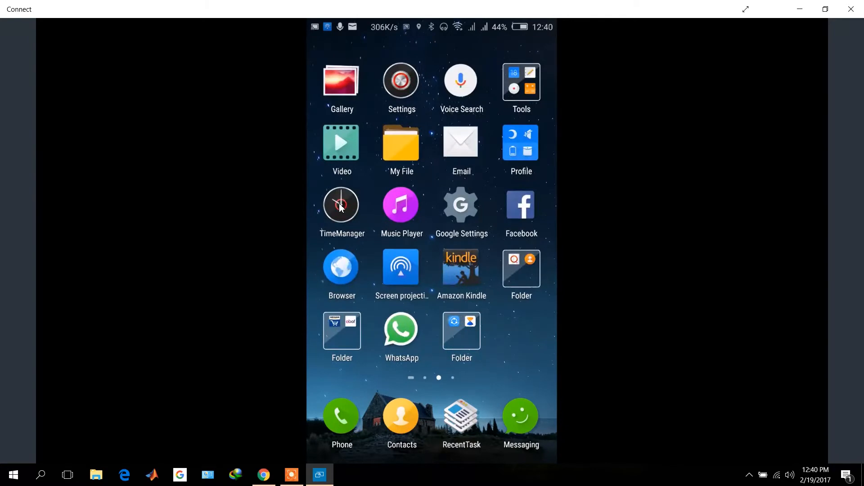
{"action": "scroll", "scroll_direction": "left", "scroll_amount": 3}
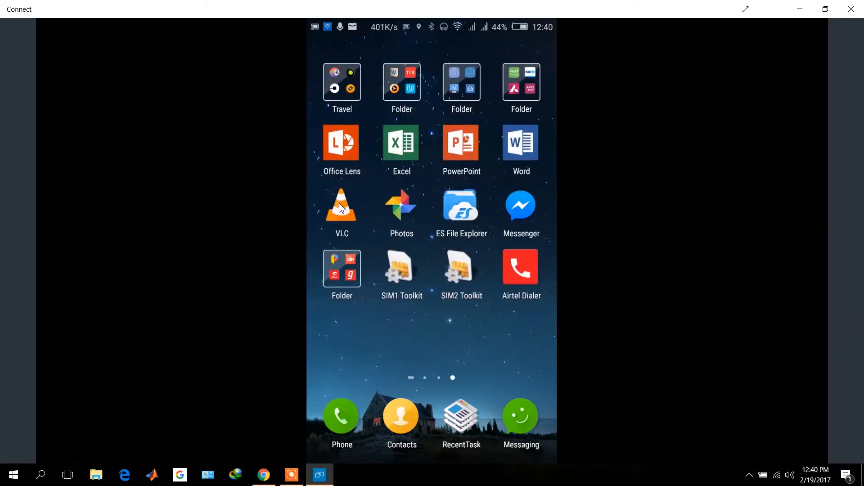